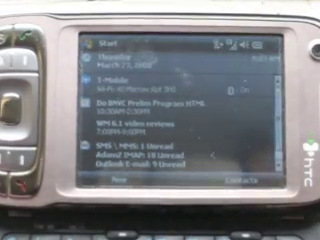
Zoom out on discuss.pocketnow.com and scroll down to the forum board list
left_click(103, 44)
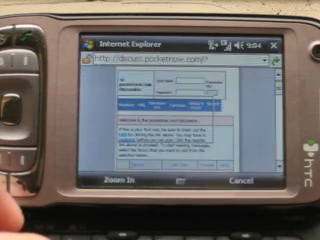
scroll("down", 3)
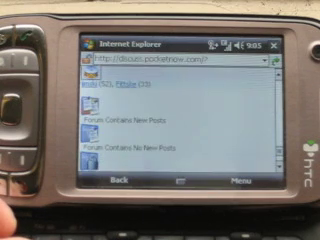
Scroll through the zoomed-in forum list to see which boards have new posts
scroll("down", 3)
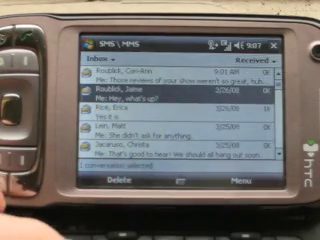
left_click(160, 96)
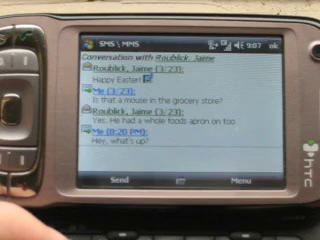